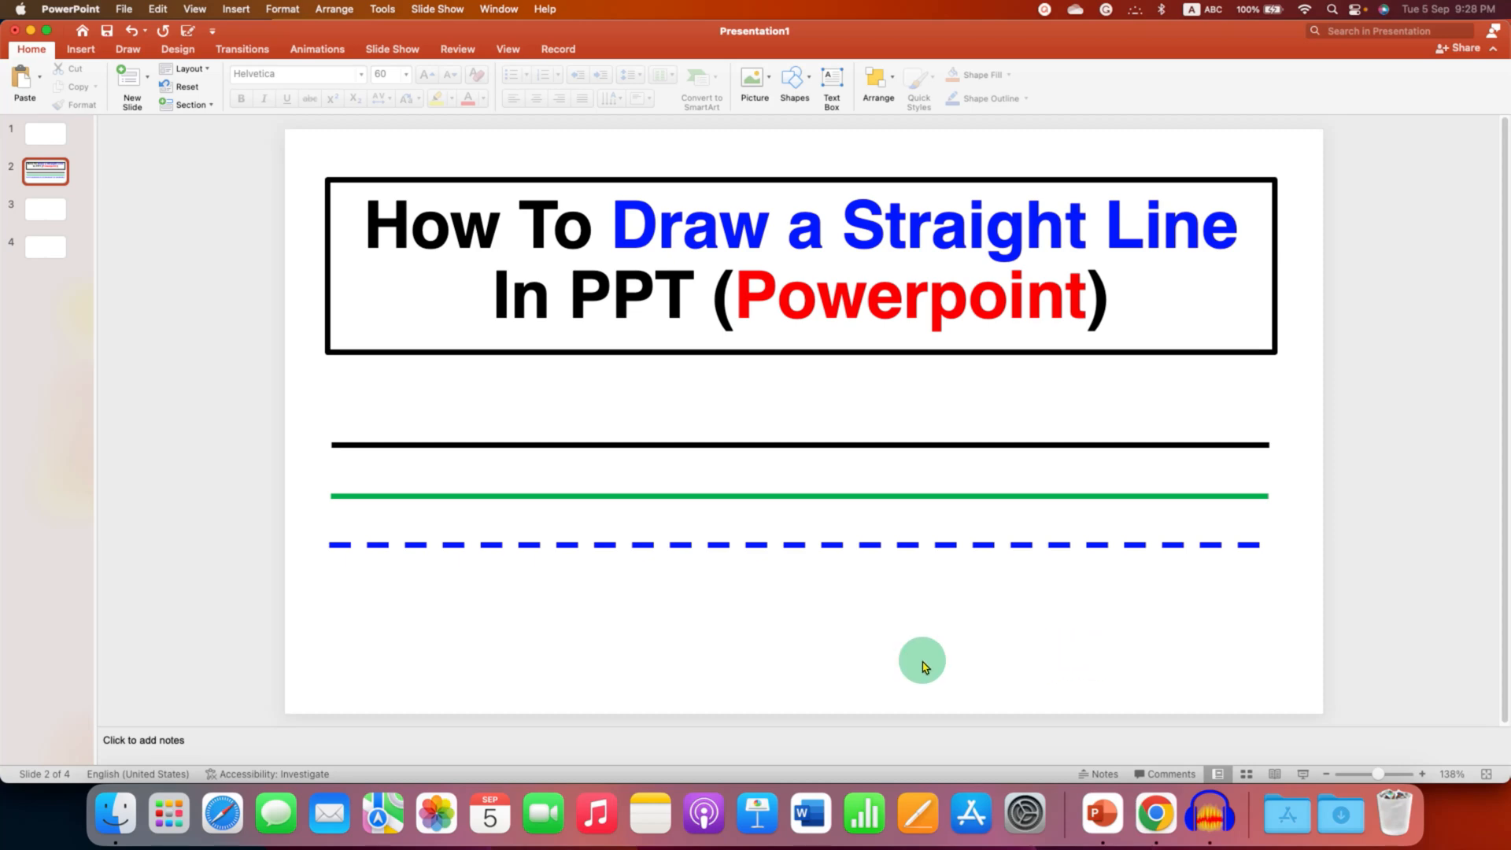
{"action": "mouse_move", "coordinate": [614, 645]}
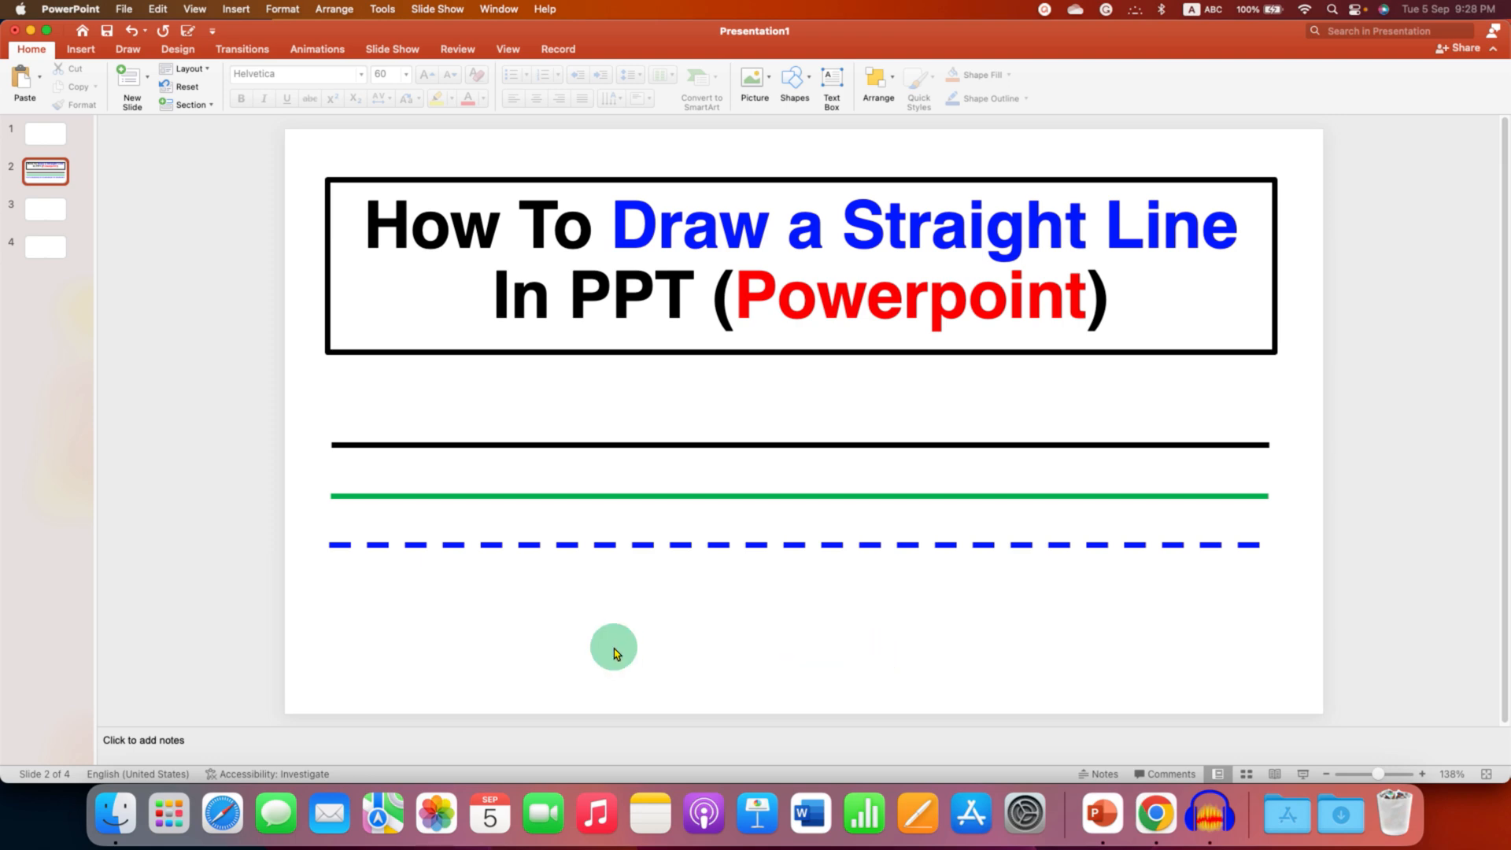
{"action": "mouse_move", "coordinate": [395, 563]}
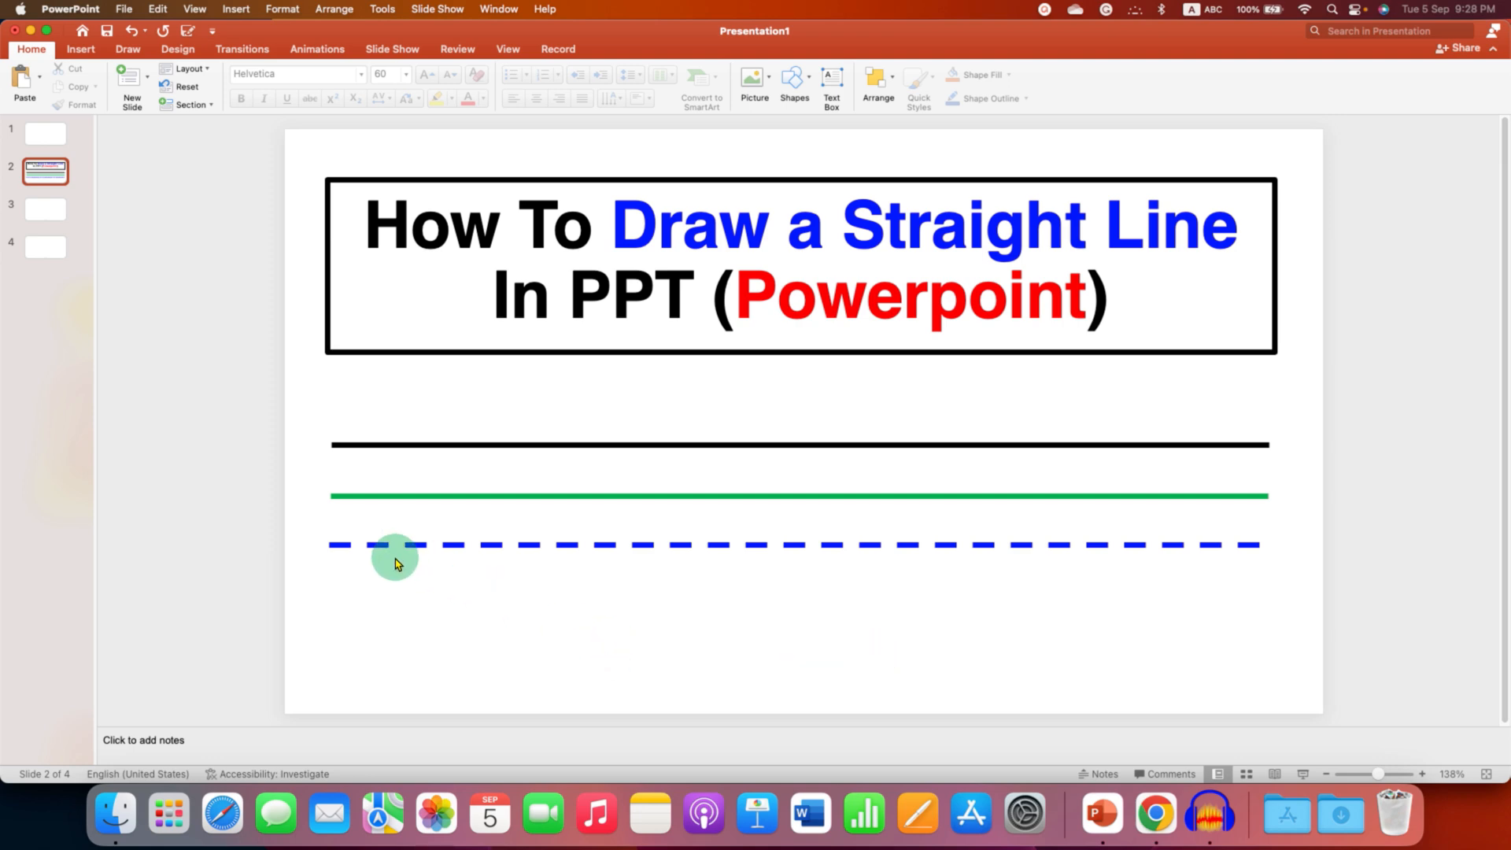
{"action": "mouse_move", "coordinate": [770, 614]}
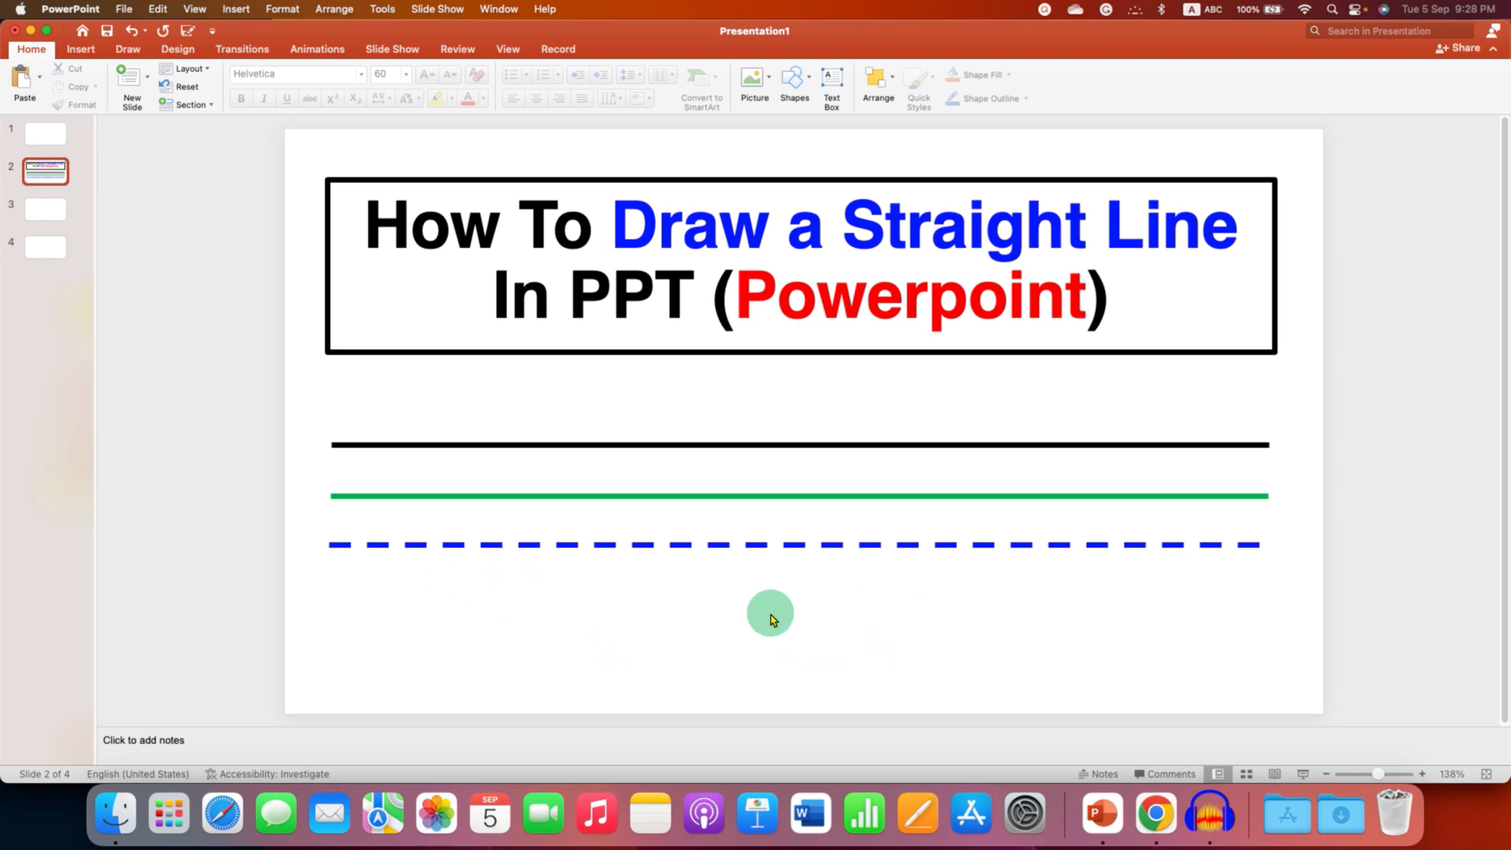
{"action": "mouse_move", "coordinate": [750, 637]}
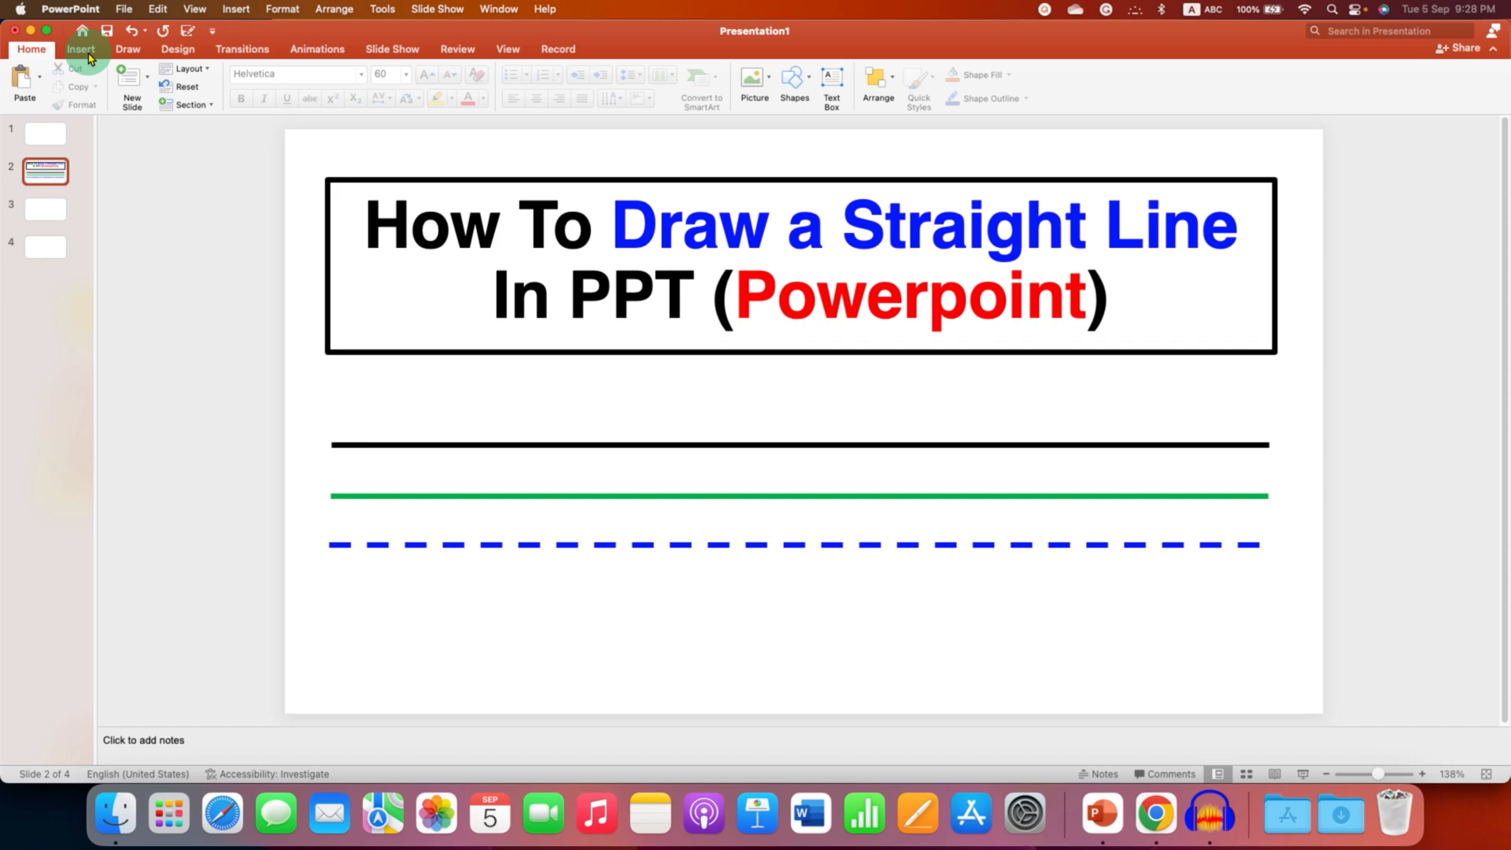
Step: Pick the straight Line shape from Insert > Shapes, ready to draw
{"action": "left_click", "coordinate": [80, 48]}
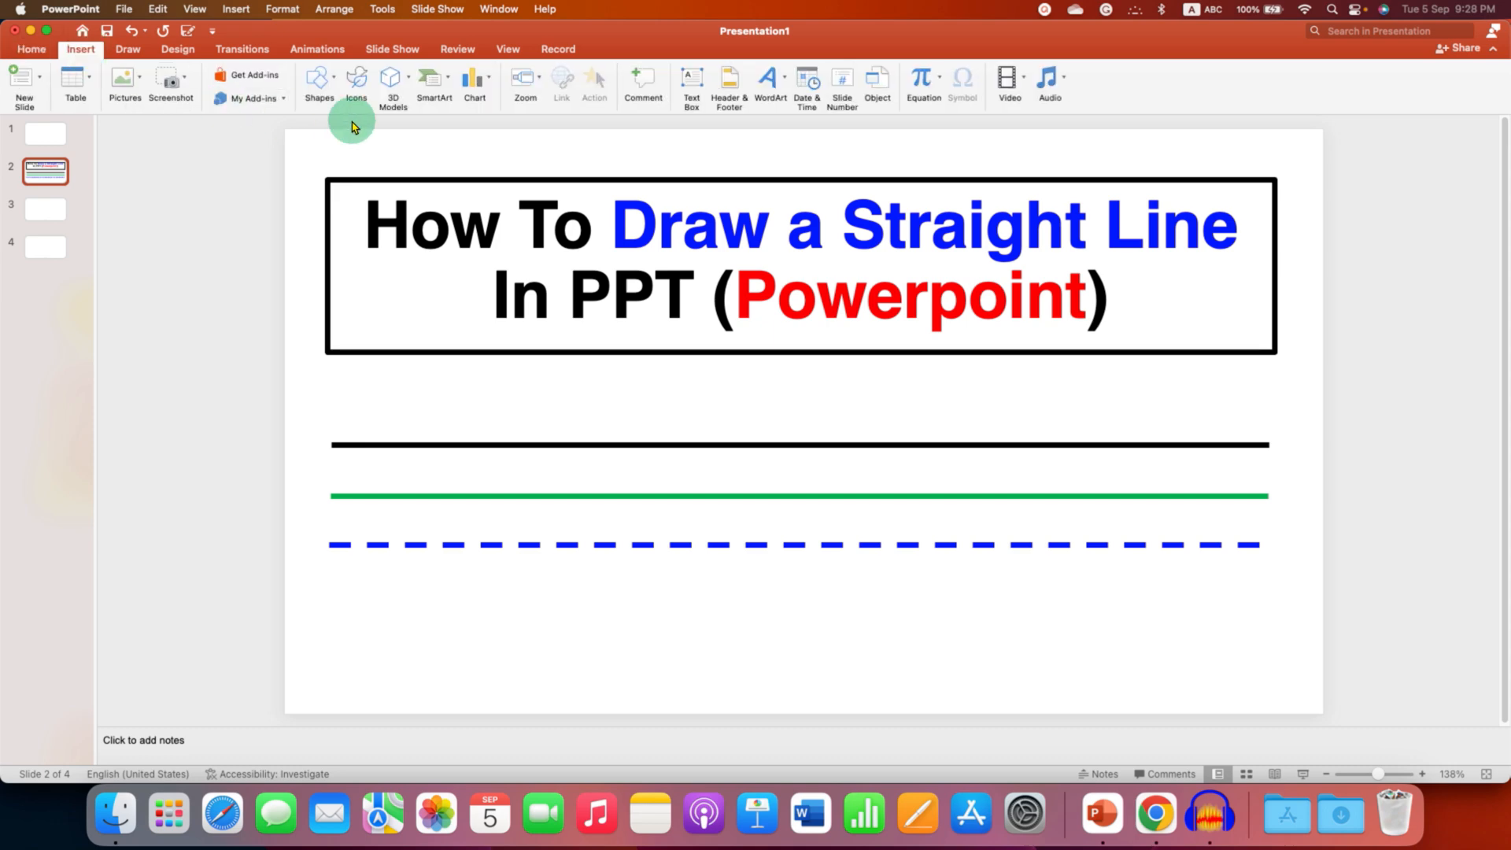
{"action": "left_click", "coordinate": [318, 81]}
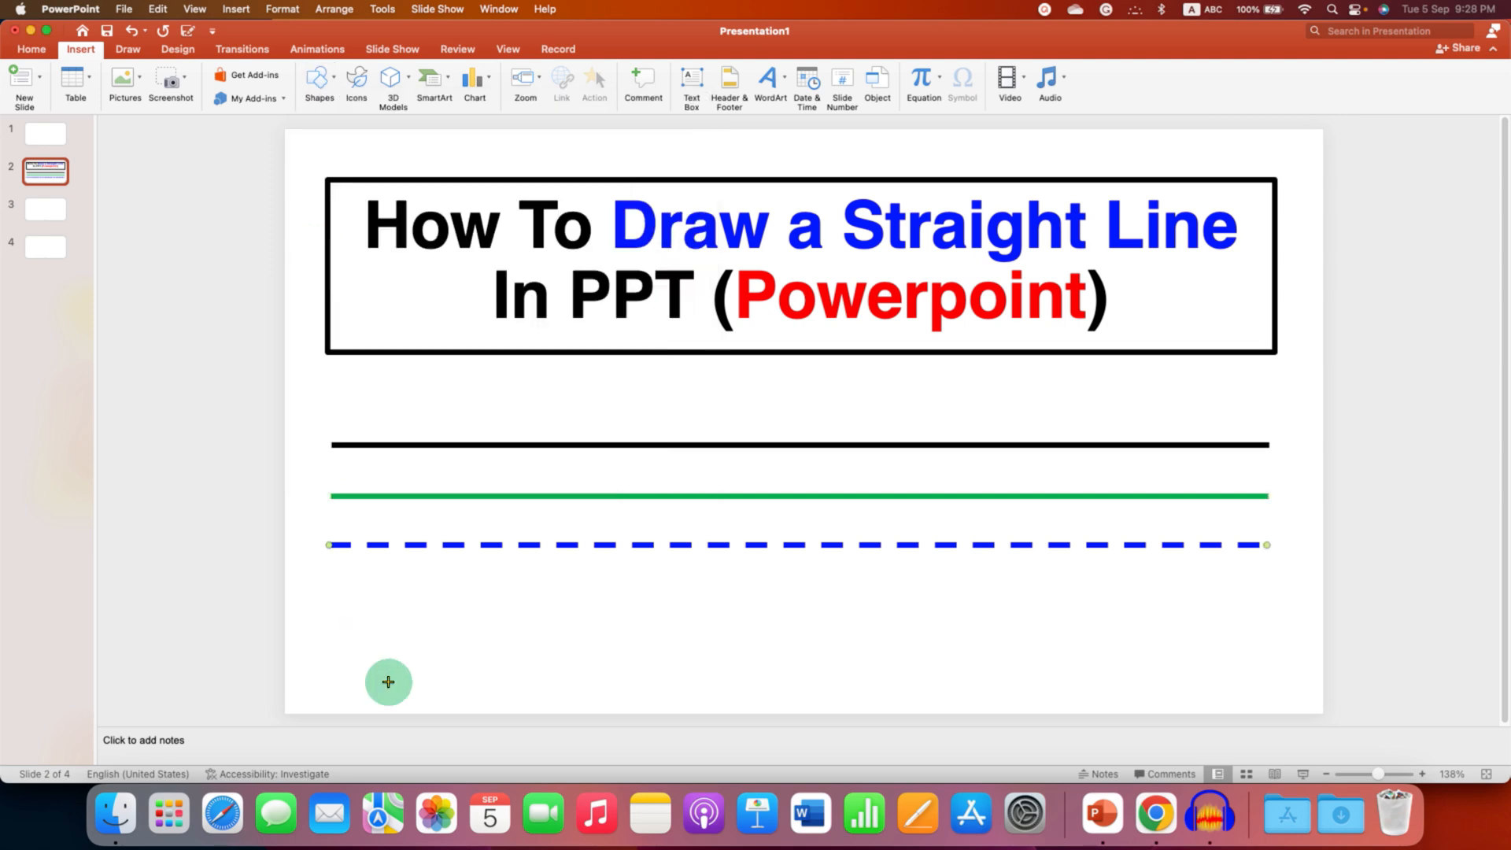
{"action": "mouse_move", "coordinate": [328, 612]}
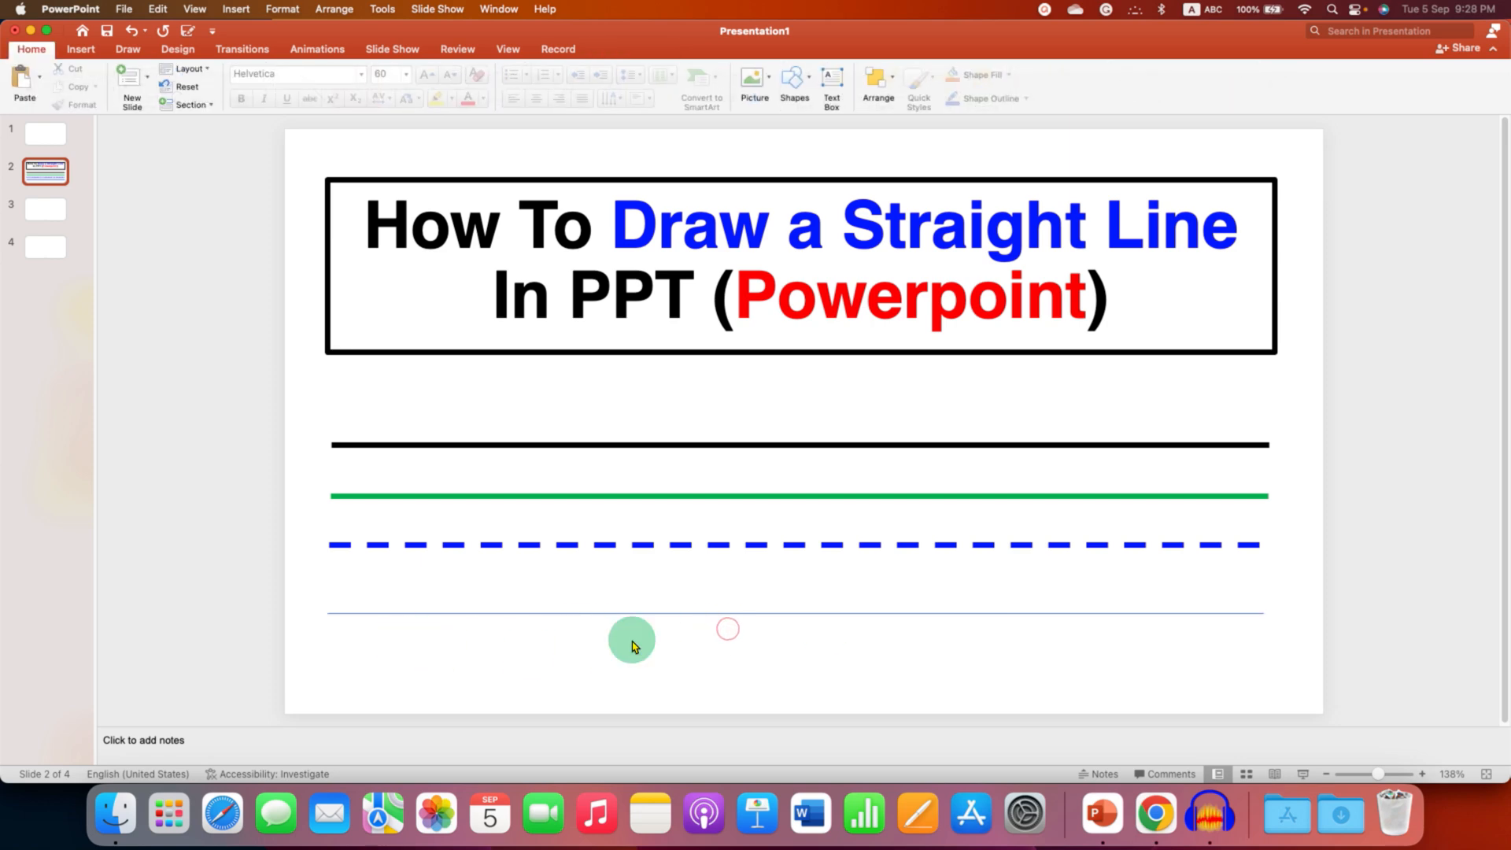
{"action": "mouse_move", "coordinate": [844, 467]}
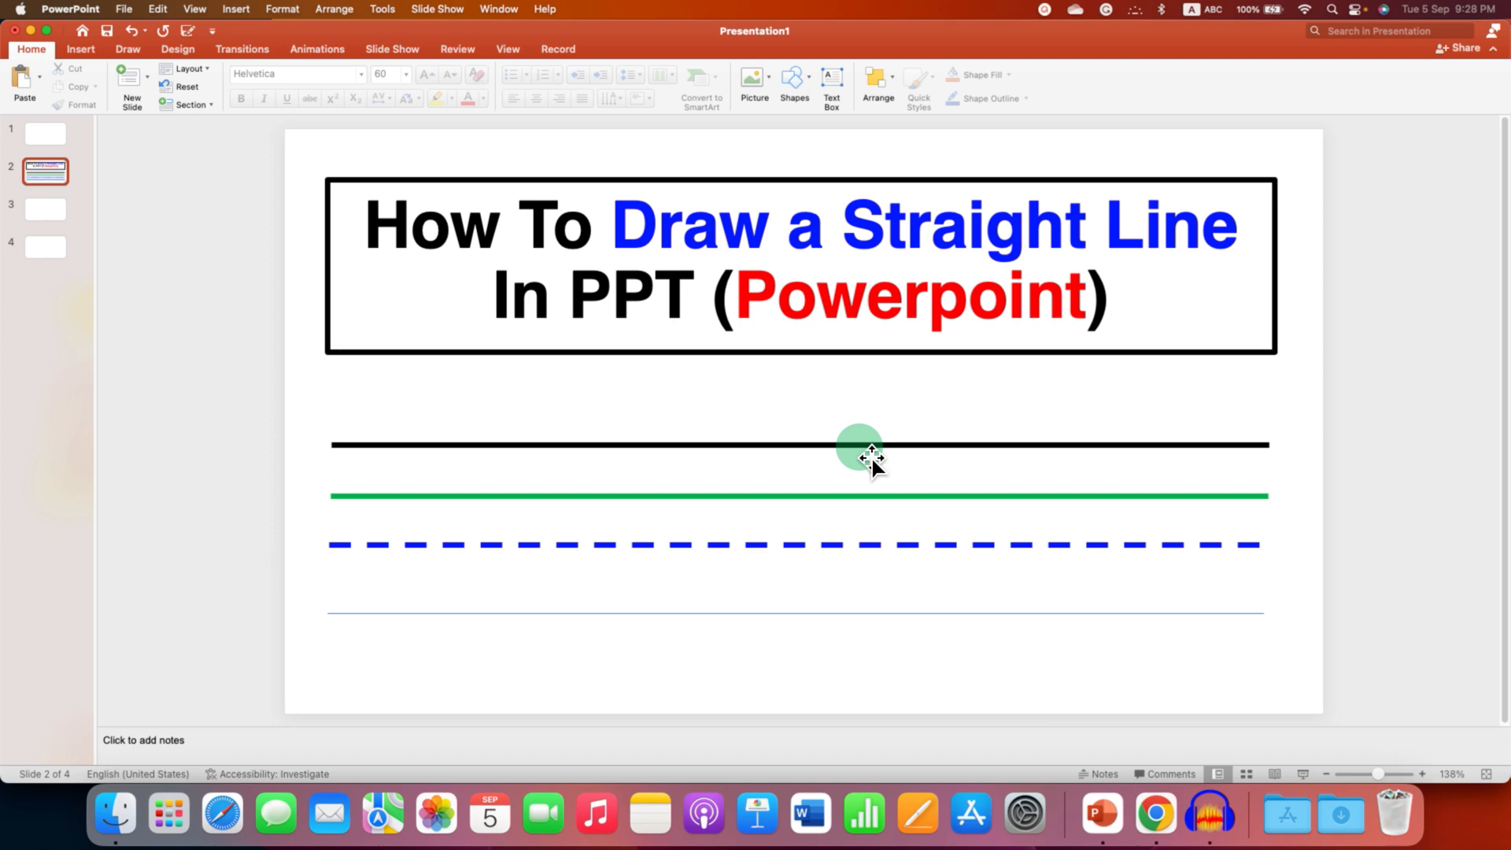
{"action": "mouse_move", "coordinate": [809, 622]}
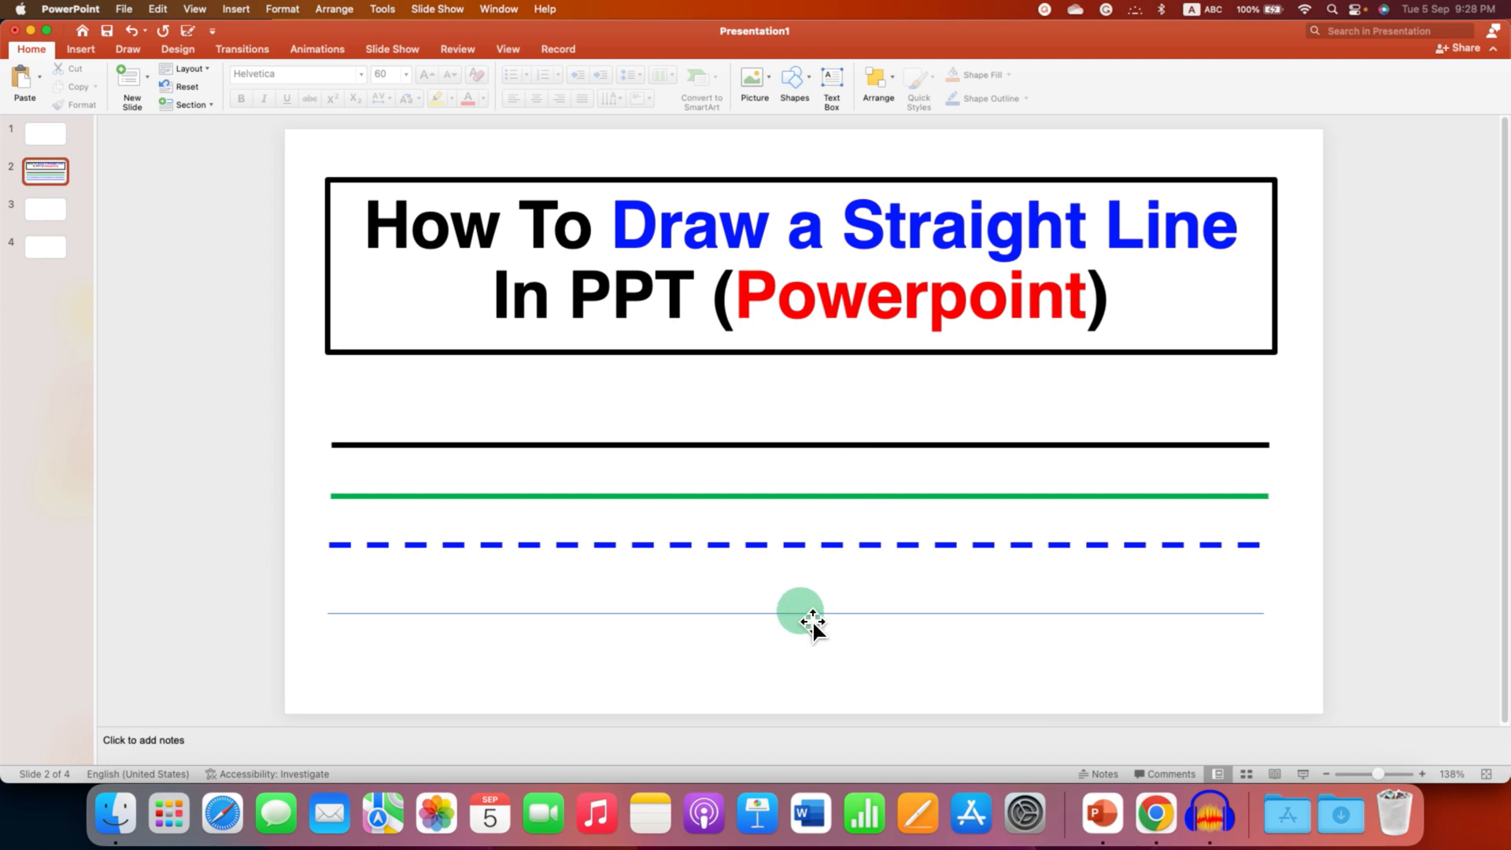
Step: Select the newly drawn line and bring up its Format Shape pane
{"action": "left_click", "coordinate": [799, 612]}
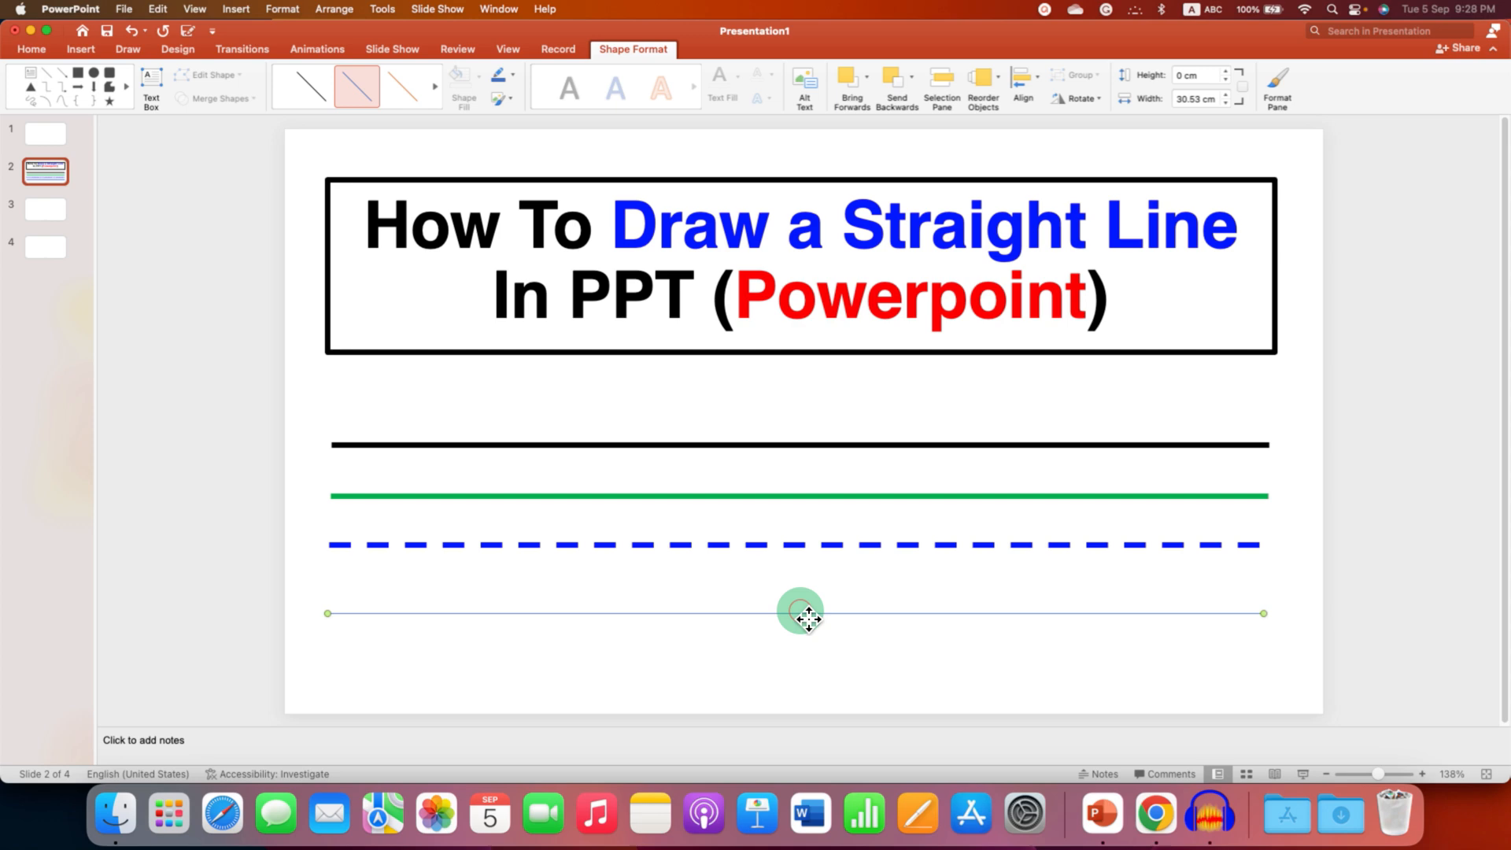
{"action": "right_click", "coordinate": [799, 612]}
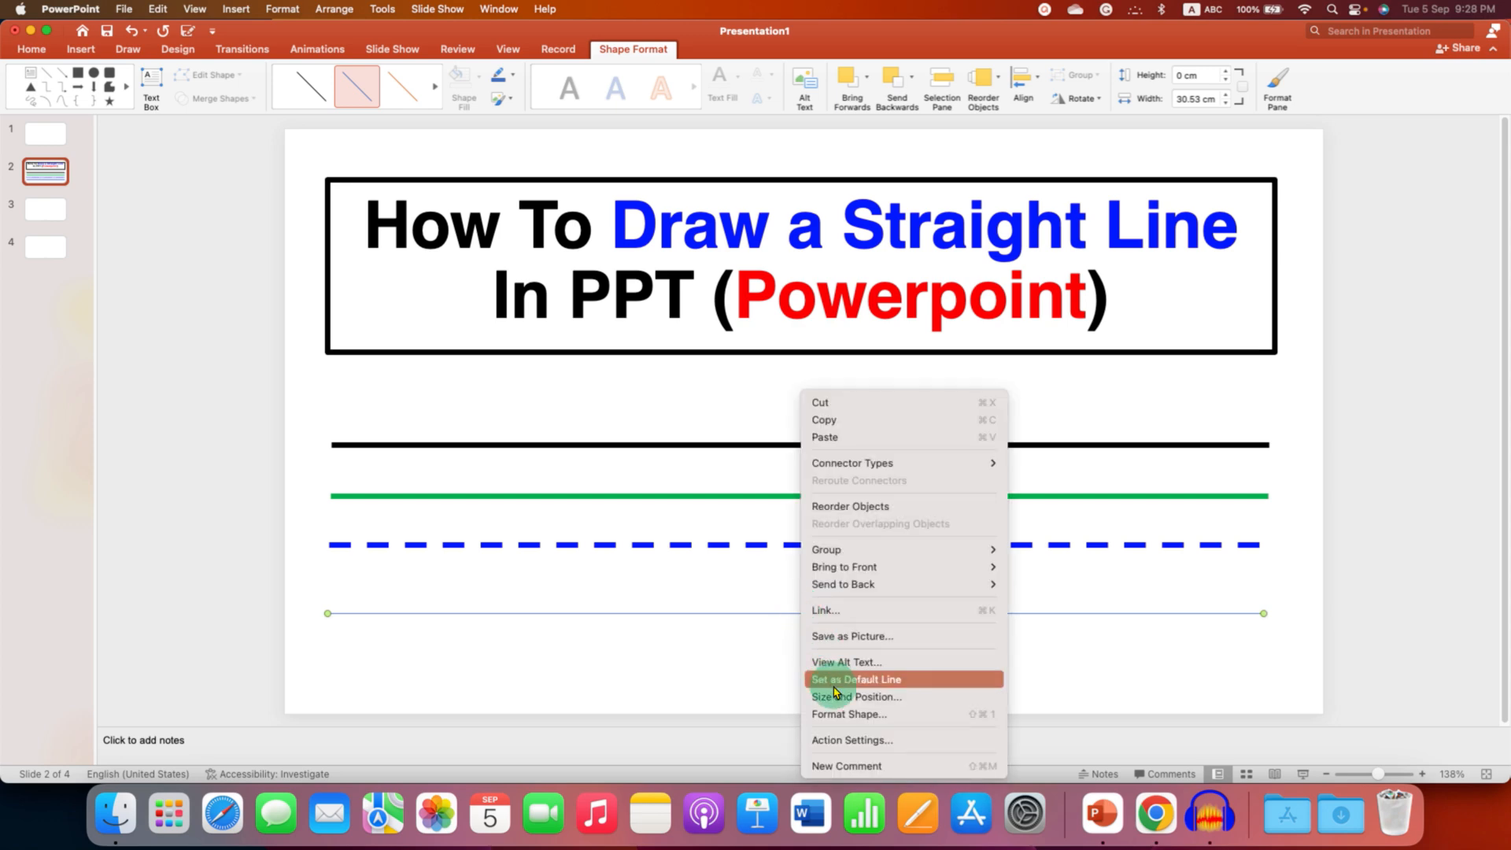
{"action": "left_click", "coordinate": [846, 715]}
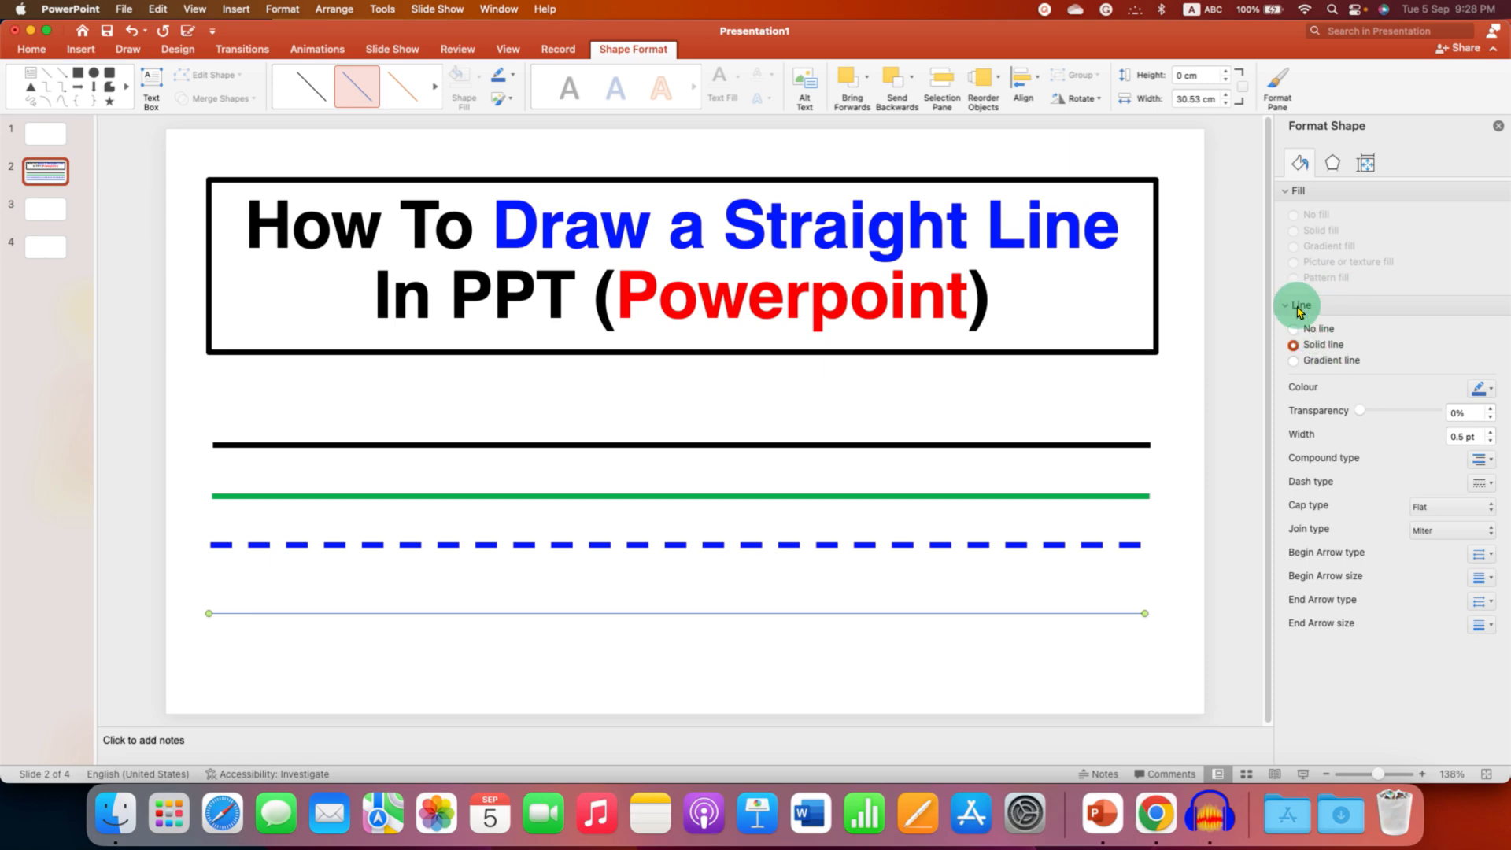
{"action": "mouse_move", "coordinate": [1475, 404]}
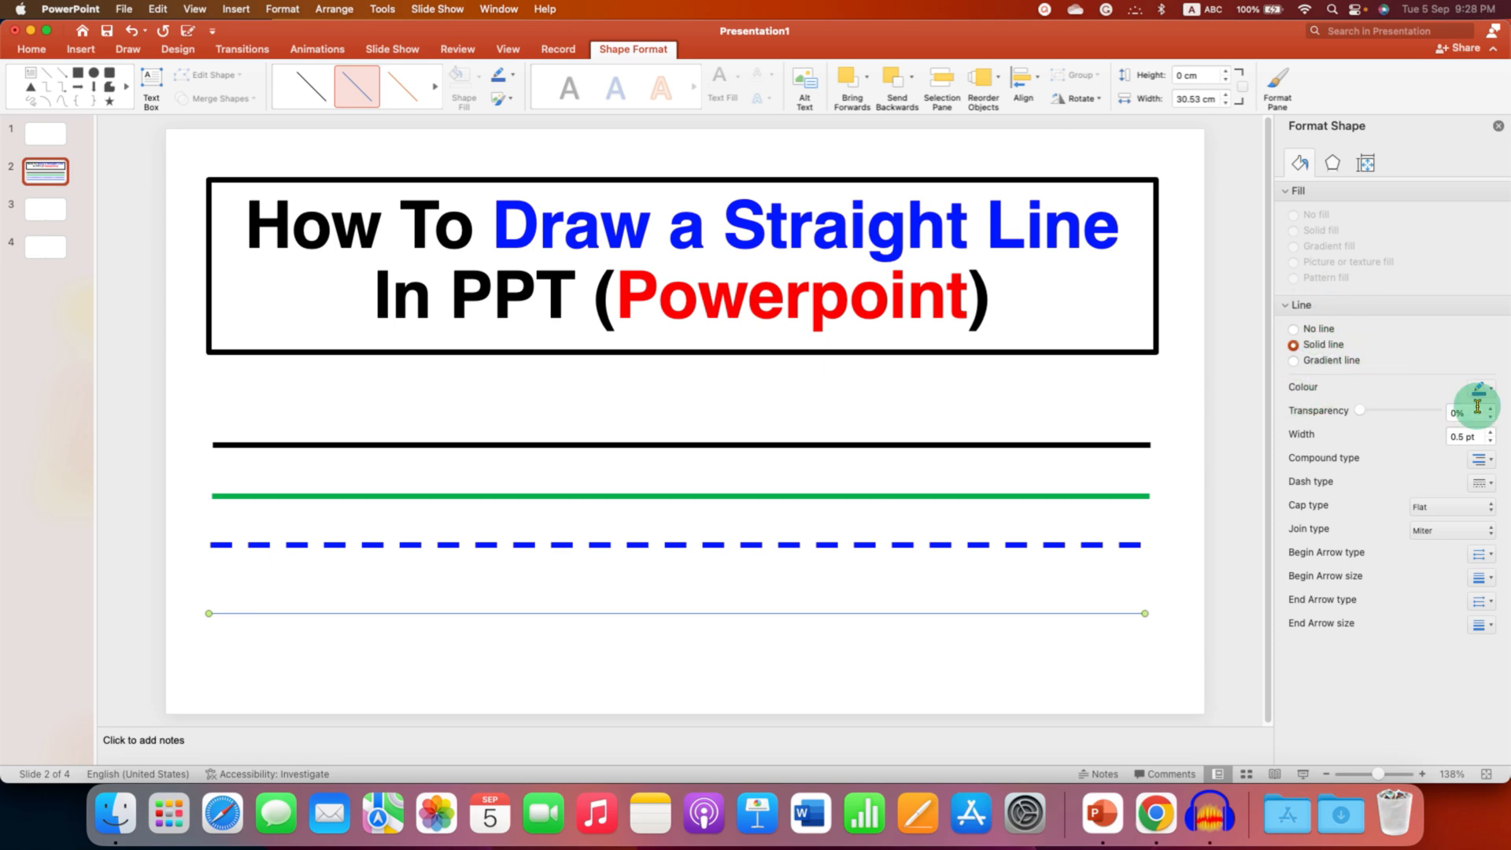
Step: Colour the new bottom line green from the Standard Colours
{"action": "left_click", "coordinate": [1482, 387]}
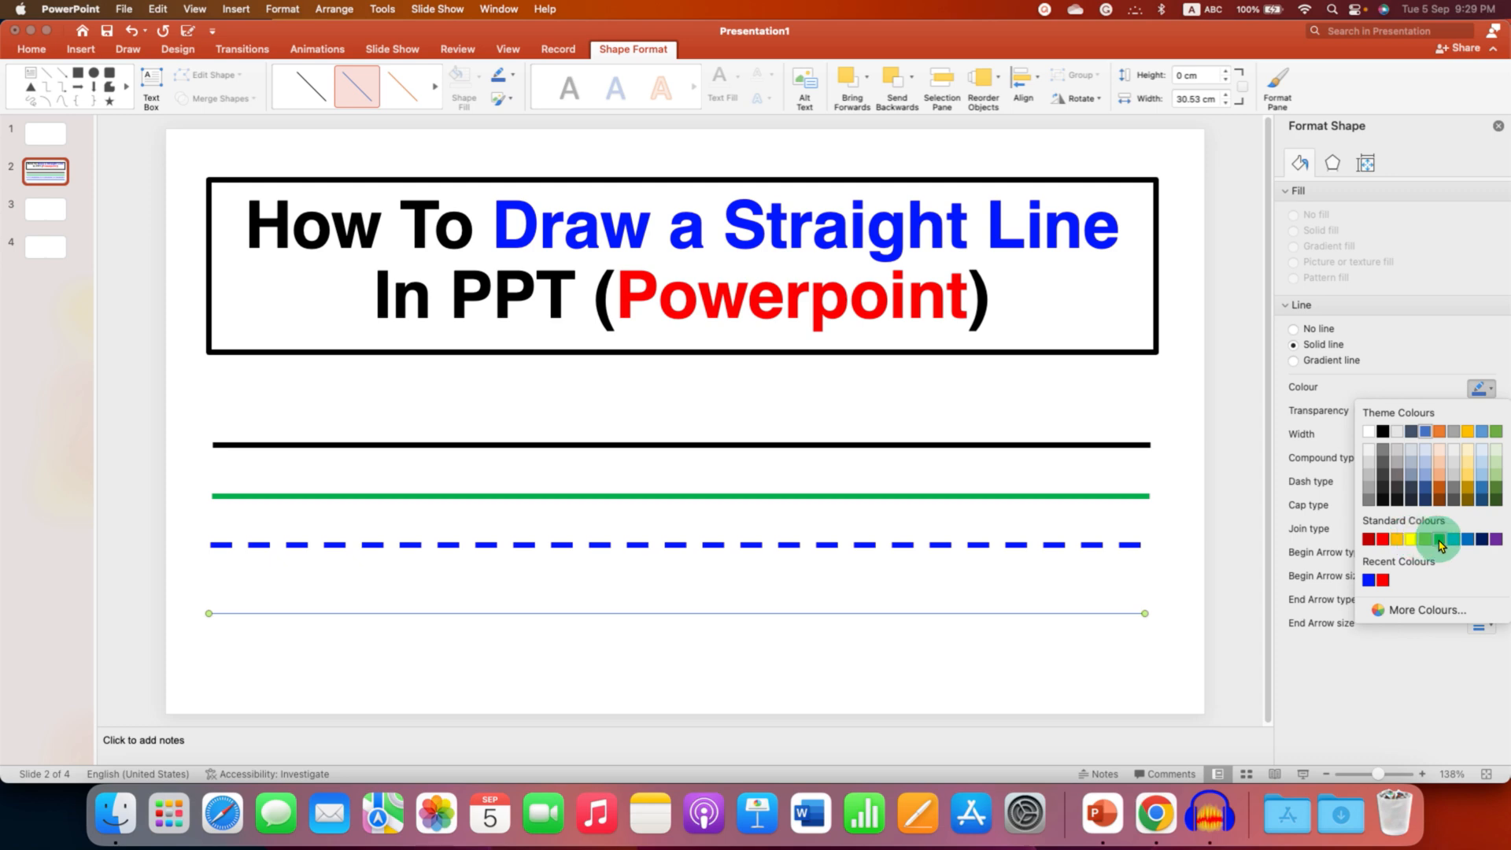
{"action": "left_click", "coordinate": [1442, 538]}
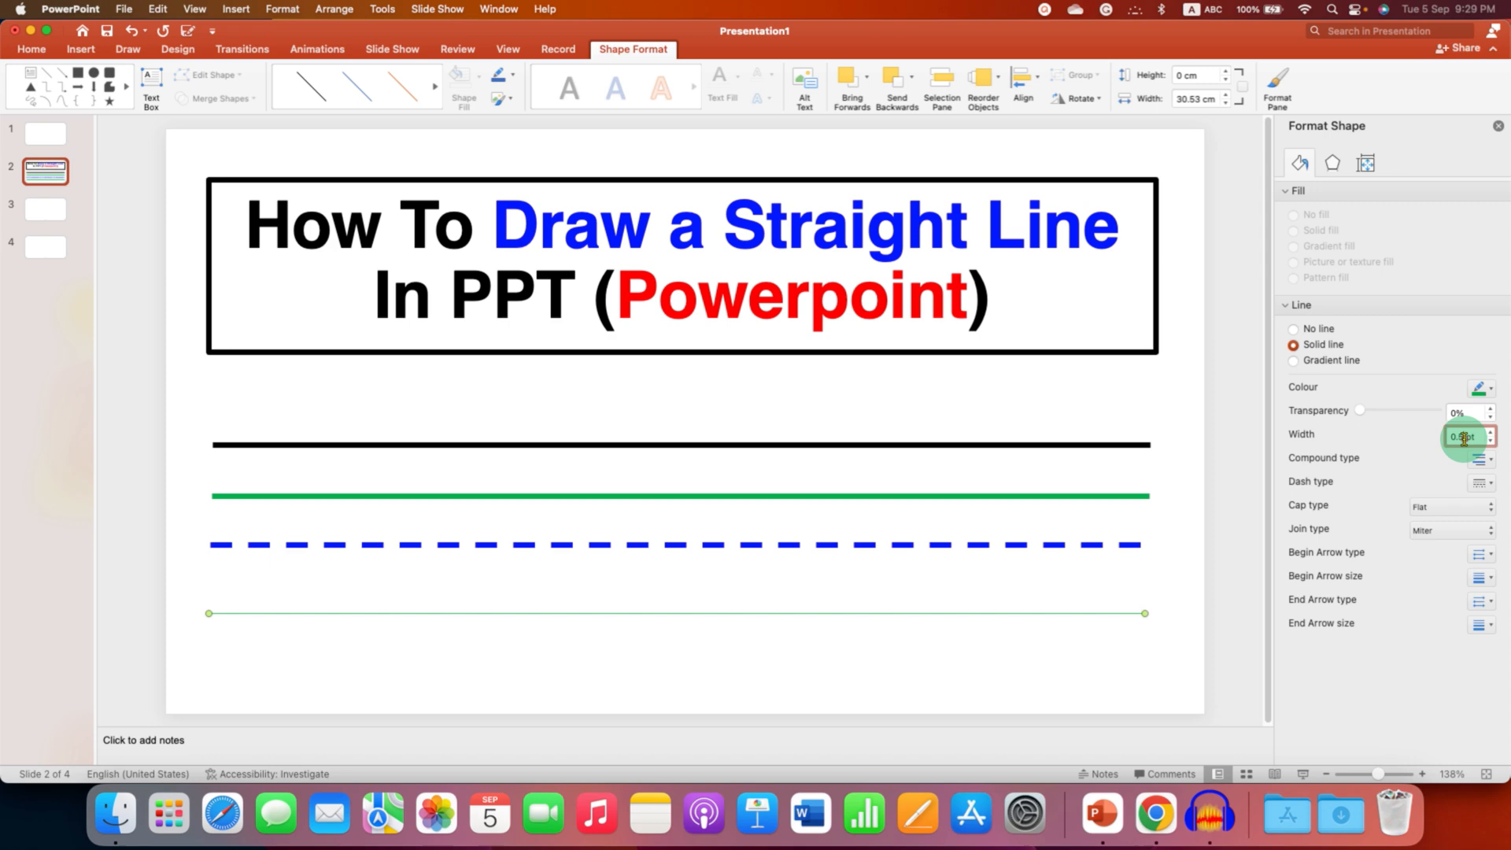
Step: Set the green line's width to 5 pt
{"action": "left_click", "coordinate": [1495, 439]}
{"action": "type", "text": "5"}
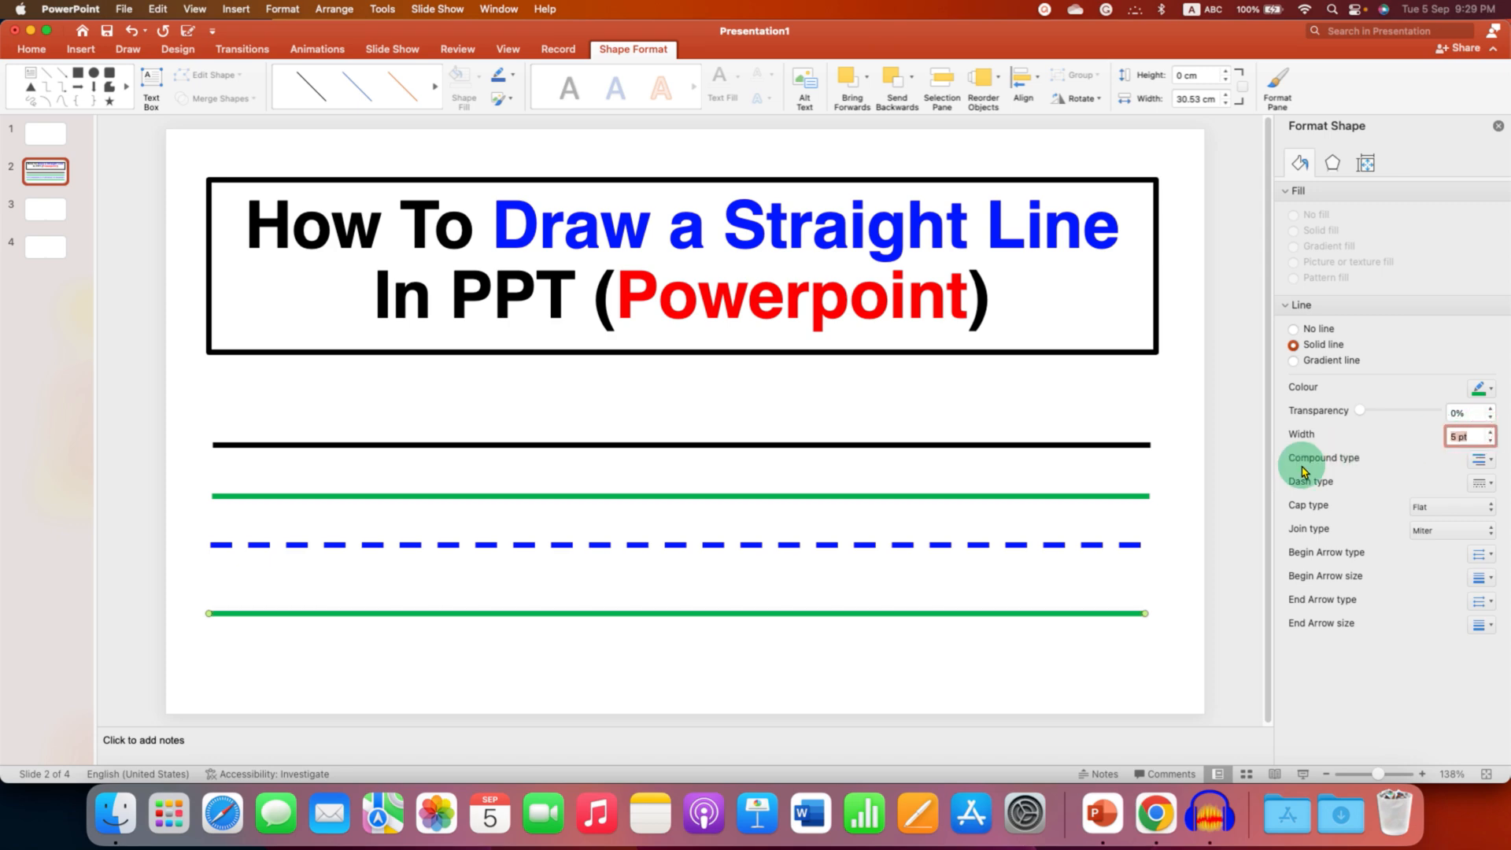
{"action": "mouse_move", "coordinate": [886, 614]}
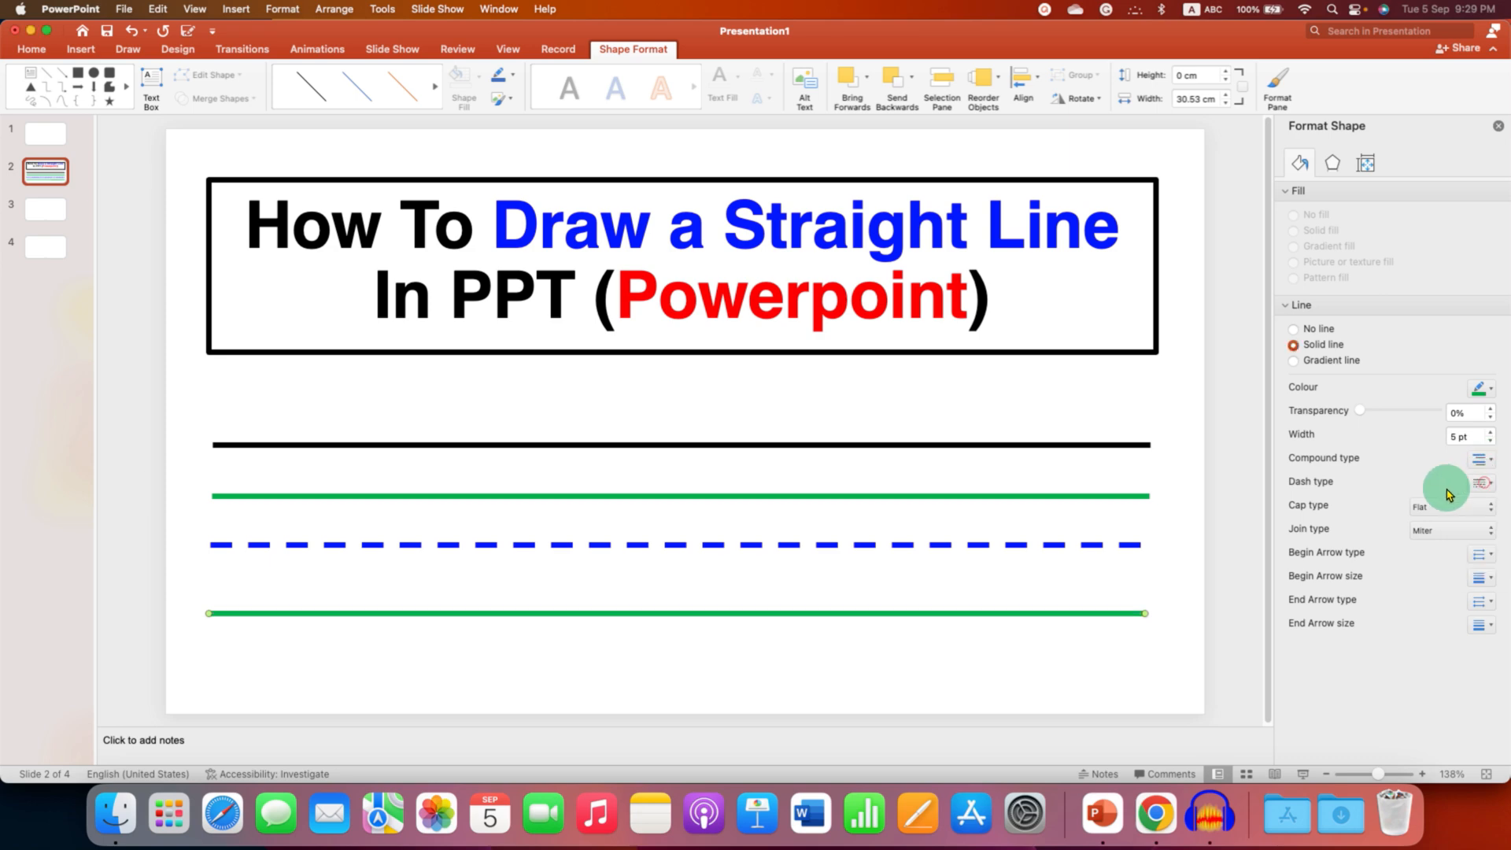
Step: Give the green line the Dash pattern as its dash type
{"action": "left_click", "coordinate": [1484, 482]}
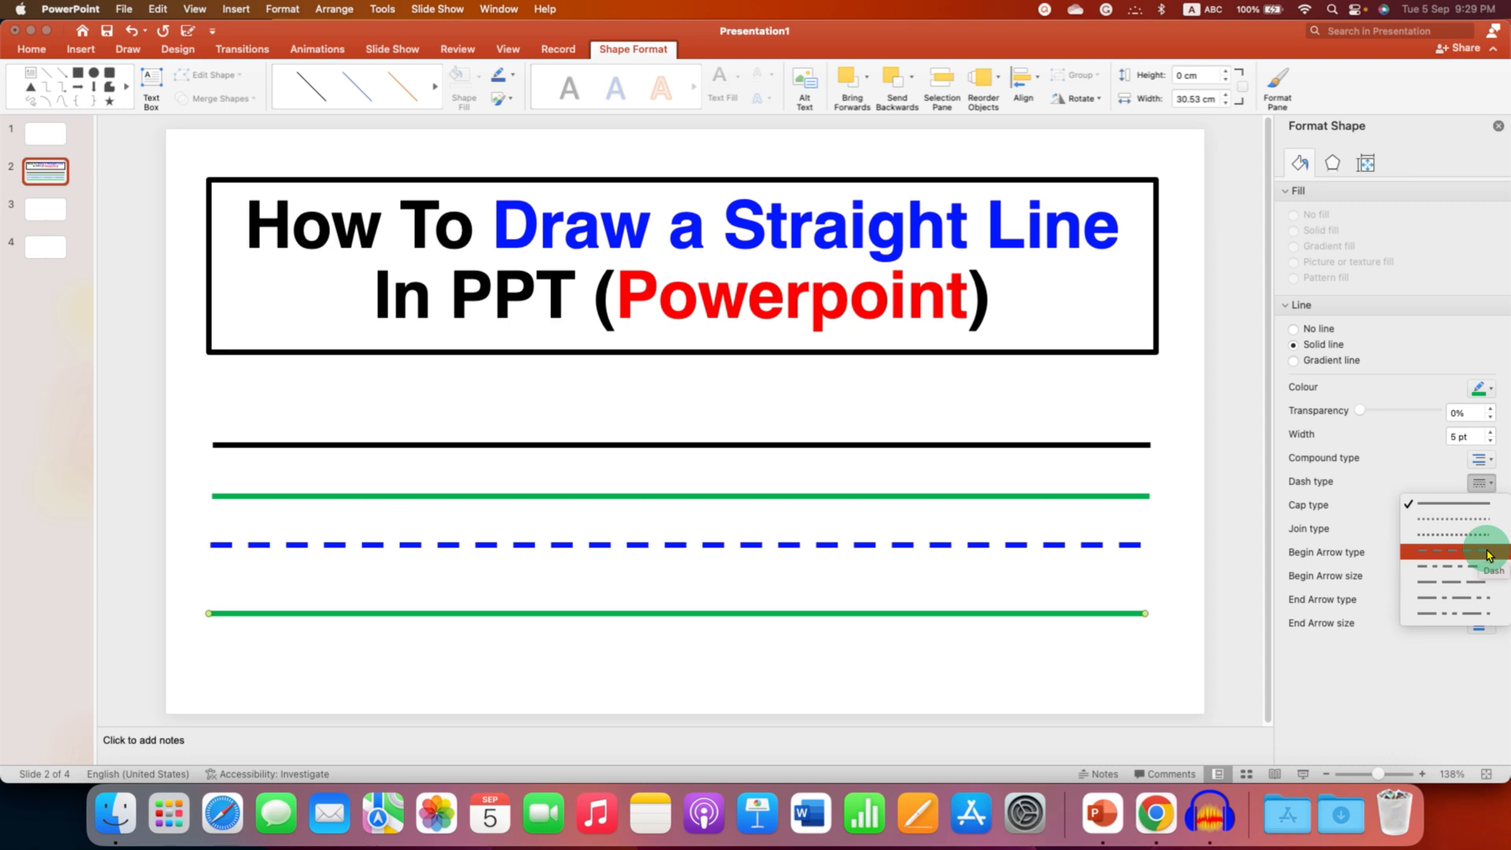
{"action": "left_click", "coordinate": [1449, 552]}
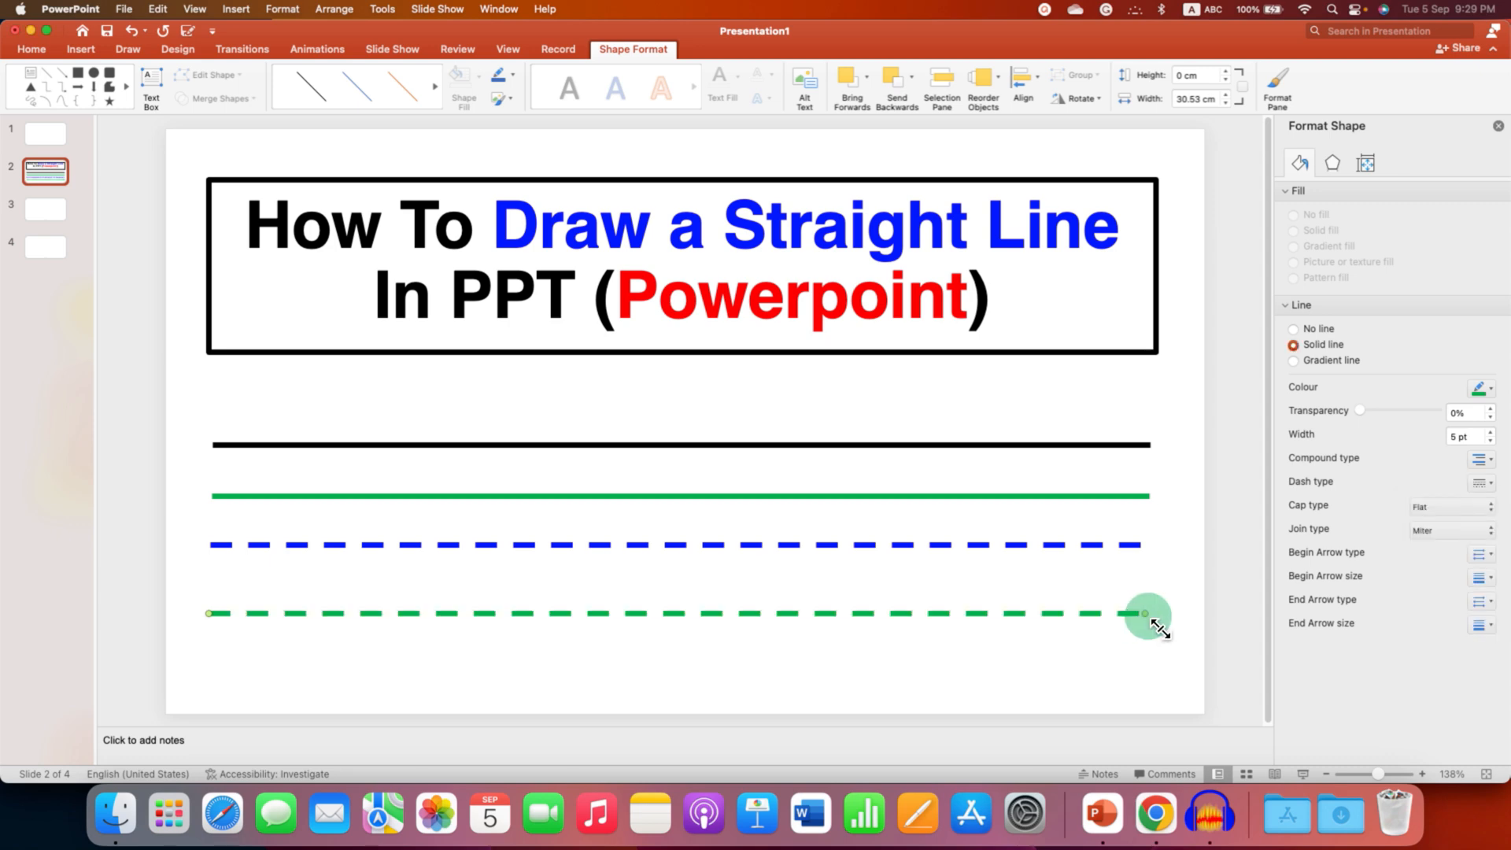